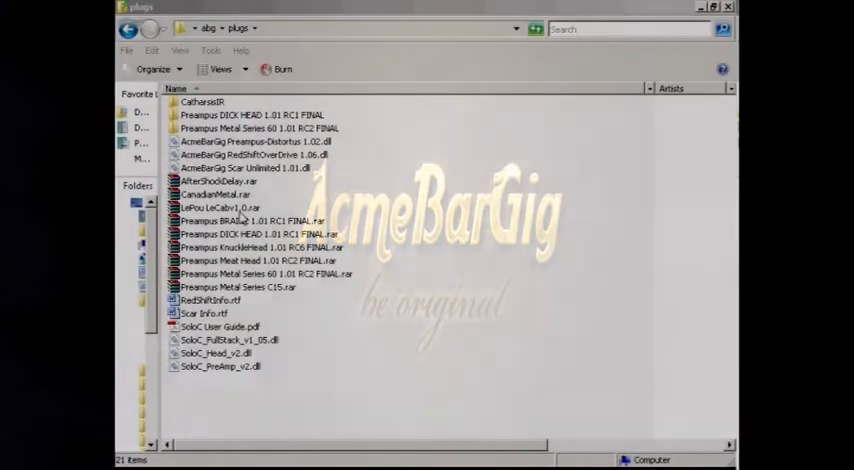
Step: Extract Preampus Metal Series C15.rar into a 'Preampus Metal Series C15' folder with WinRAR
click(237, 287)
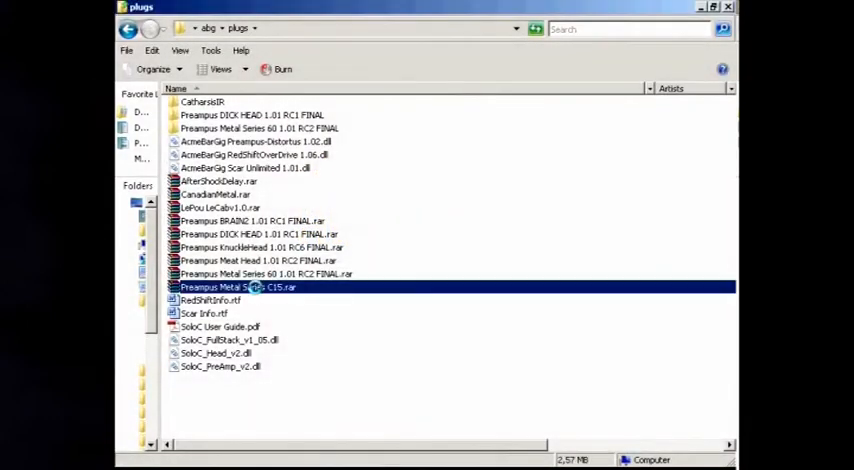
right_click(237, 287)
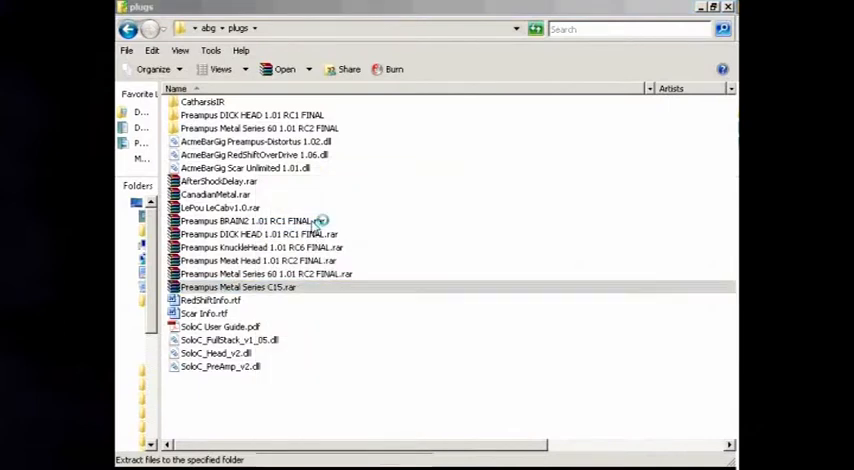
click(237, 288)
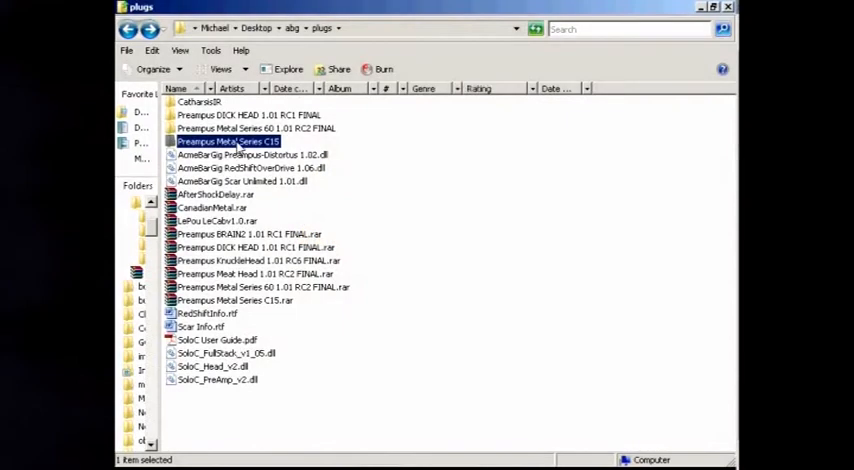
right_click(228, 141)
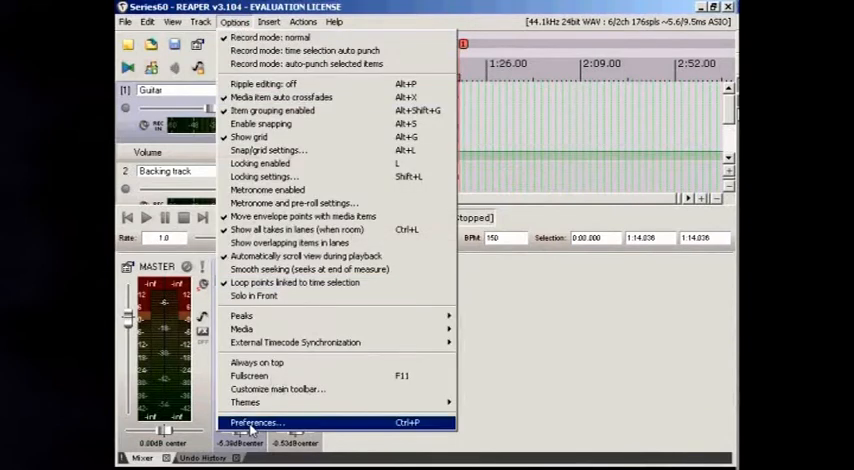
Step: Bring up REAPER's Preferences from the Options menu
click(257, 421)
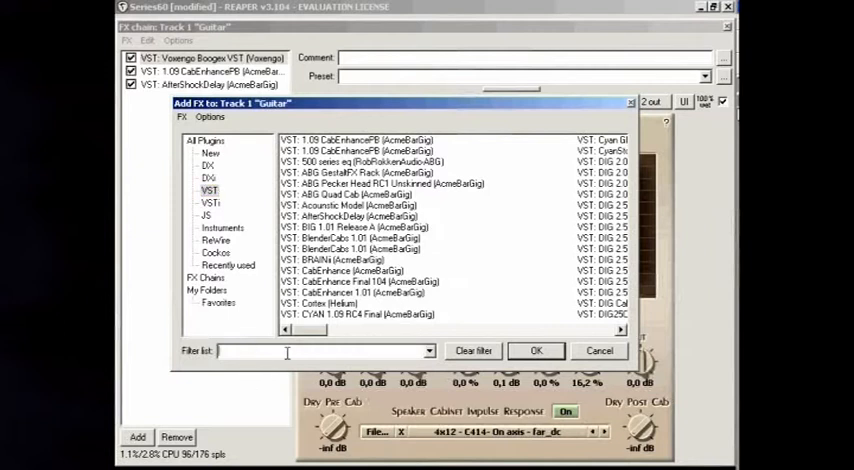
Step: Filter for 'c15', add Preampus Metal C15 to the Guitar FX chain, and drag it to the top
text(c15)
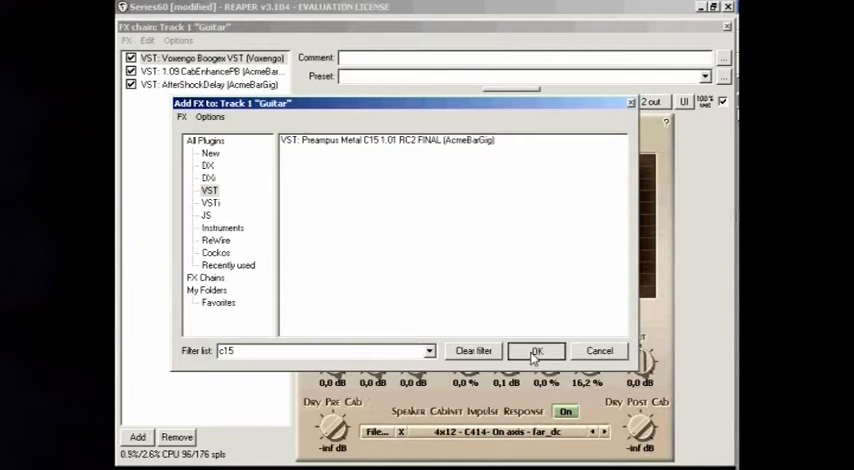
click(536, 350)
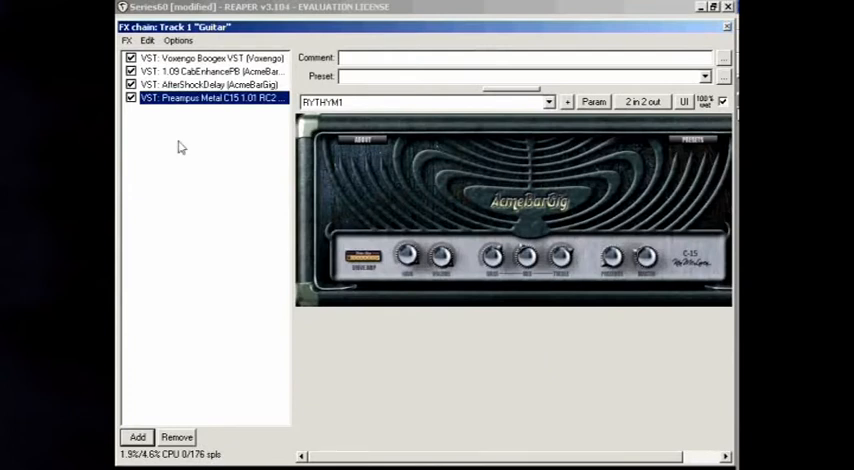
drag(210, 100, 210, 57)
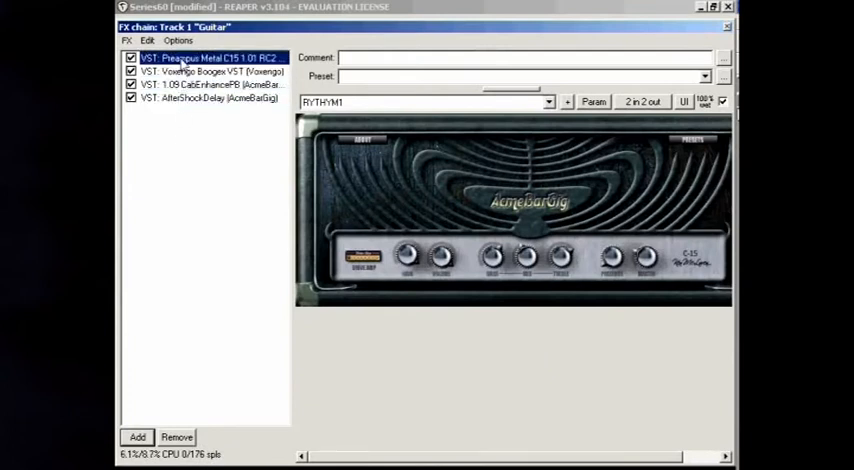